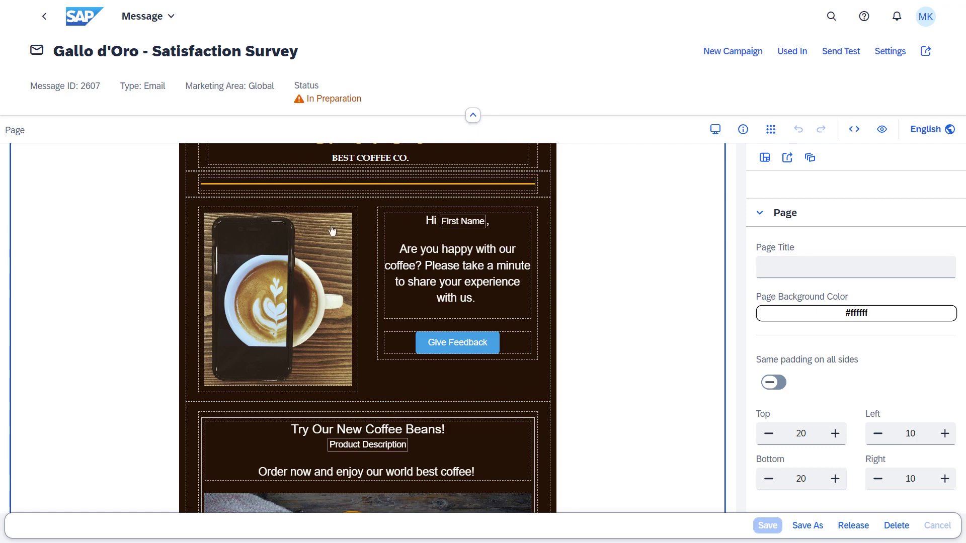
Select the latte photo column to show its properties and empty Assigned Conditions
{"action": "left_click", "coordinate": [277, 296]}
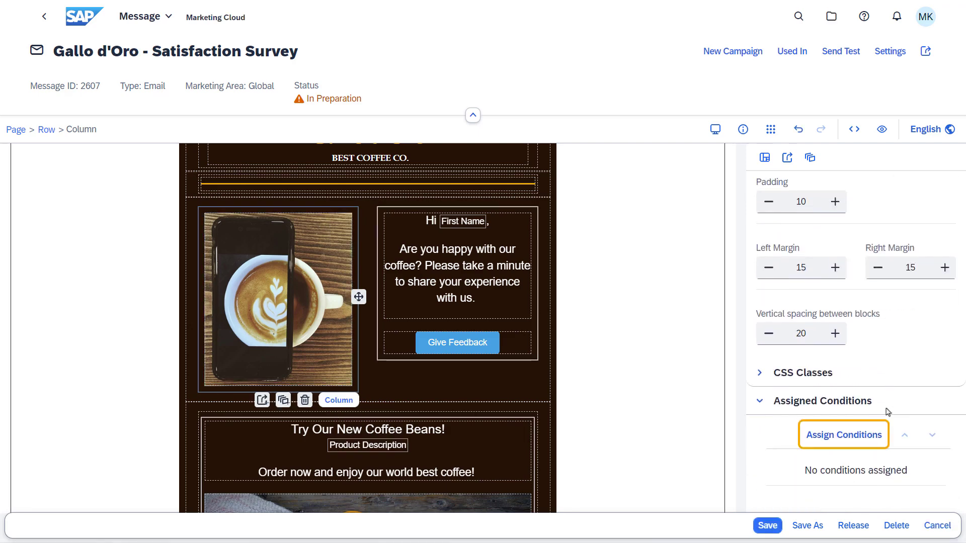
{"action": "left_click", "coordinate": [283, 400]}
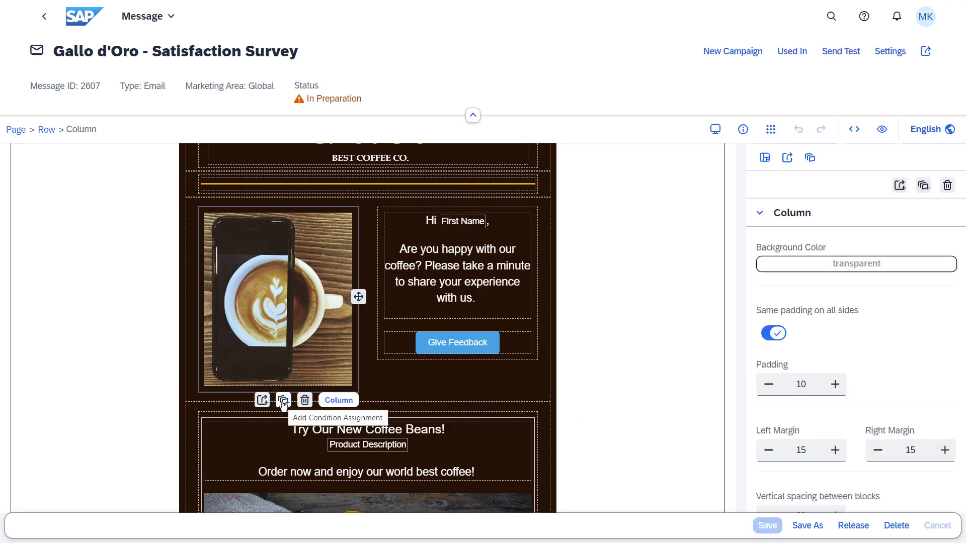
Start a new condition assignment on the photo column named 'Service Manager'
{"action": "left_click", "coordinate": [282, 400]}
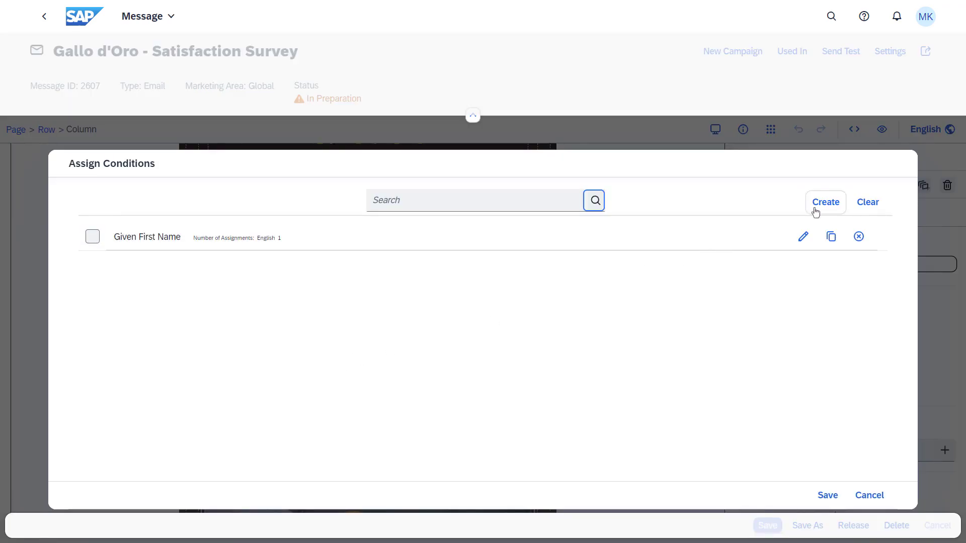
{"action": "left_click", "coordinate": [824, 202]}
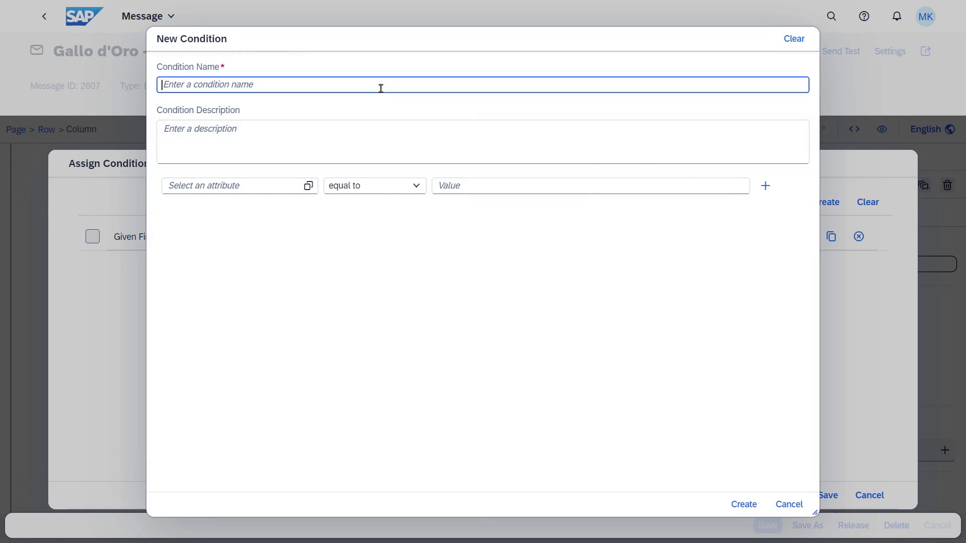
{"action": "type", "text": "Service Manager"}
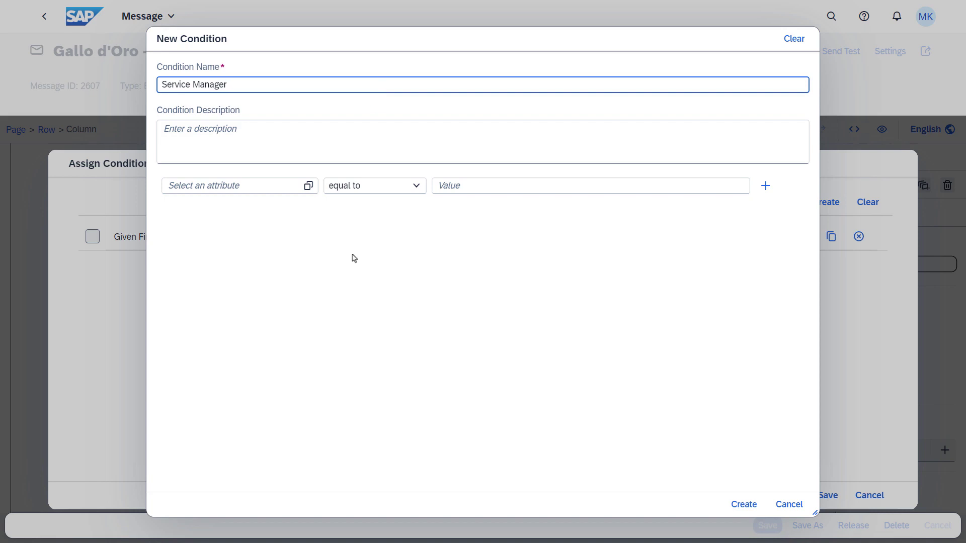
{"action": "left_click", "coordinate": [234, 185]}
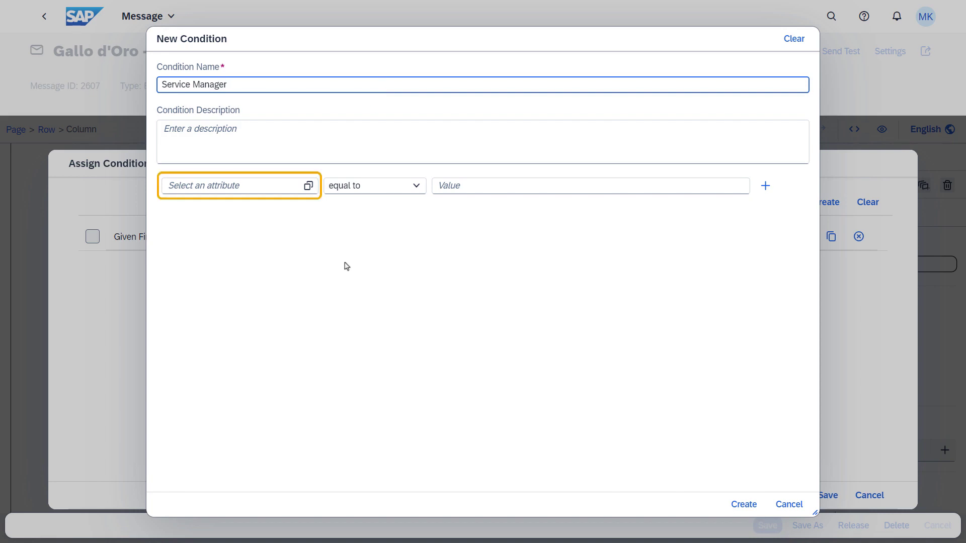
Define the condition as Contact Function equals 'Service Support Manager' and create it
{"action": "left_click", "coordinate": [589, 185]}
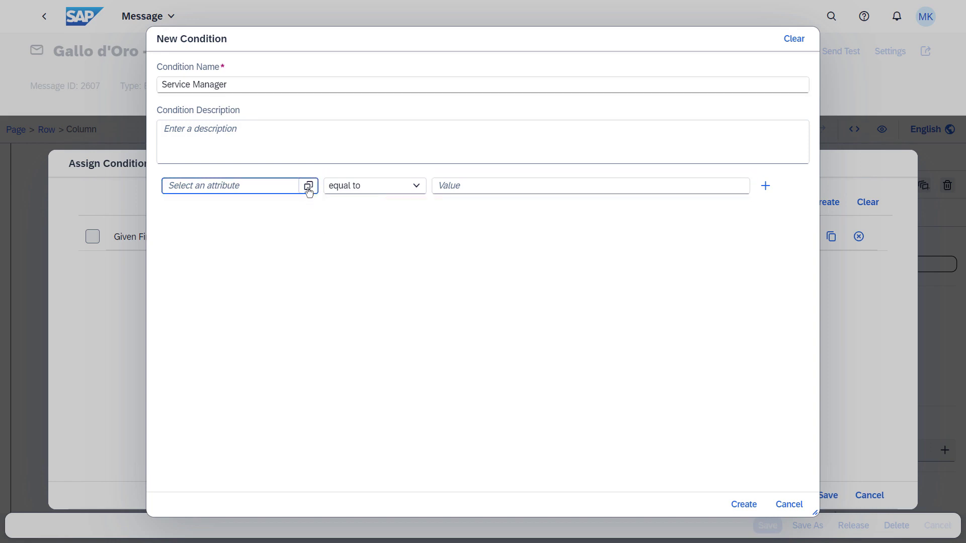
{"action": "left_click", "coordinate": [308, 185]}
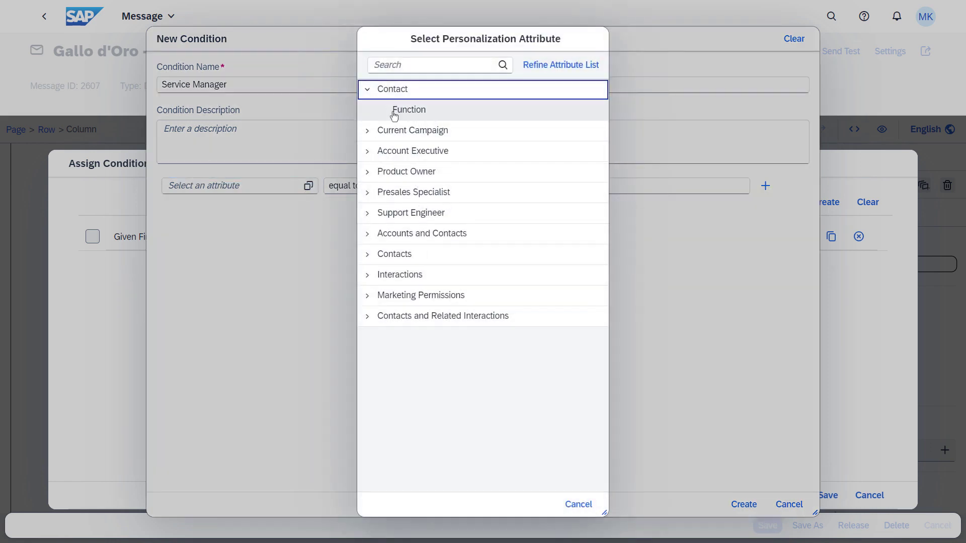
{"action": "left_click", "coordinate": [408, 110]}
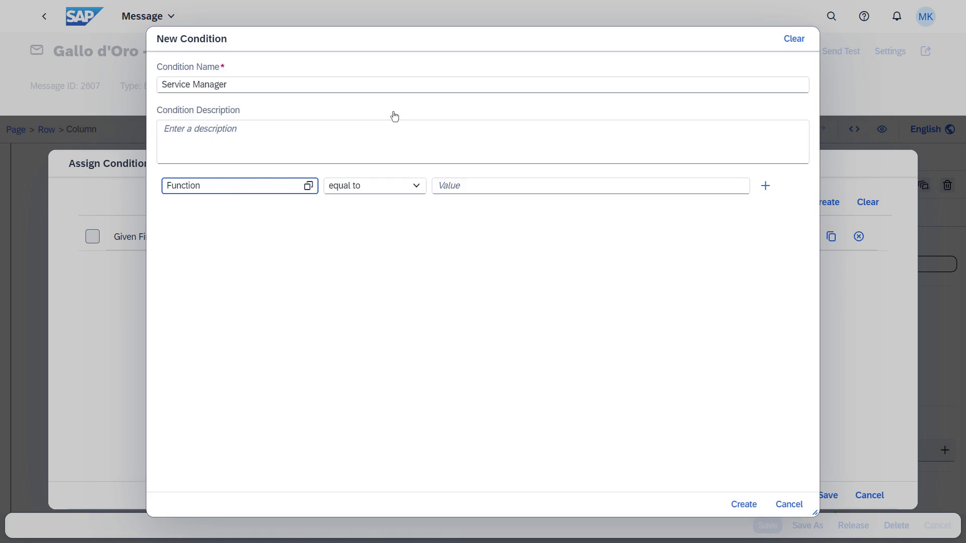
{"action": "left_click", "coordinate": [590, 185]}
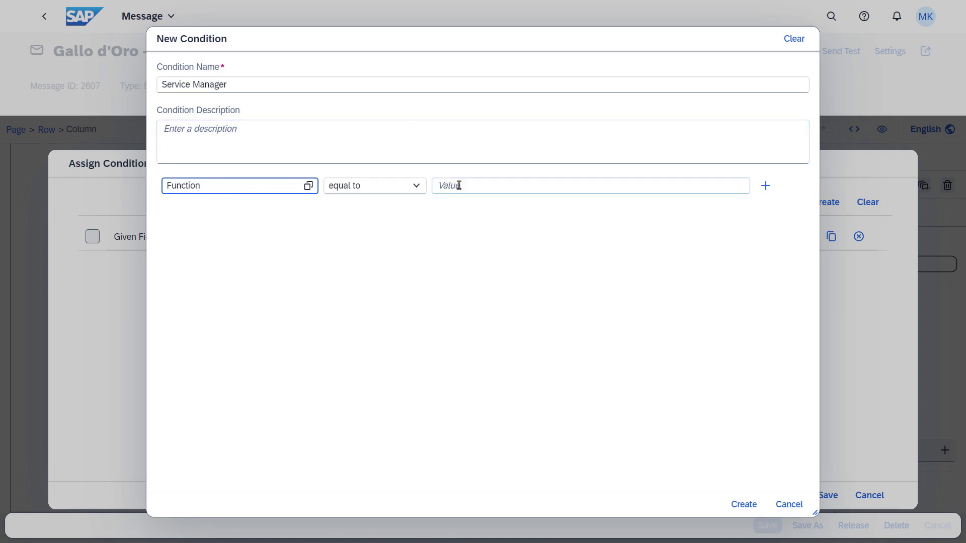
{"action": "type", "text": "Service Support M"}
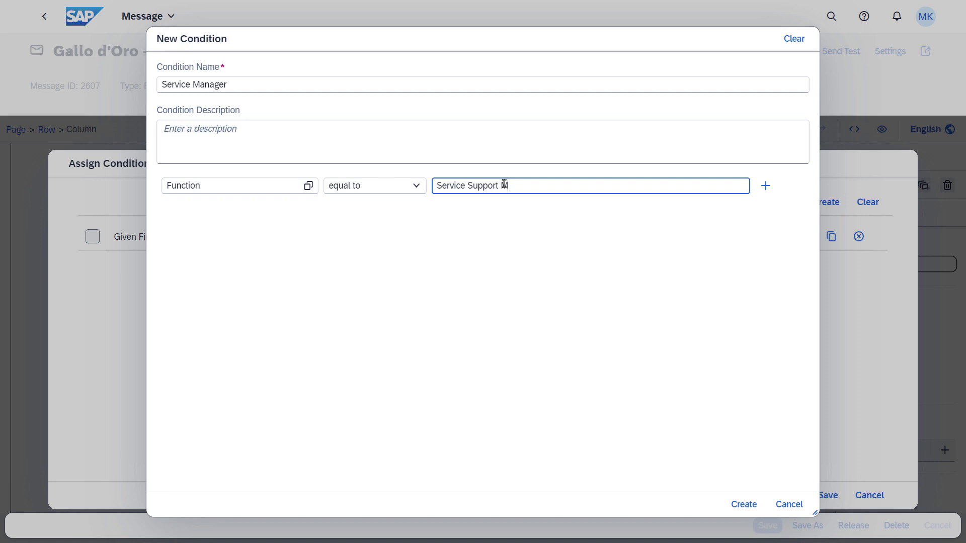
{"action": "type", "text": "anager"}
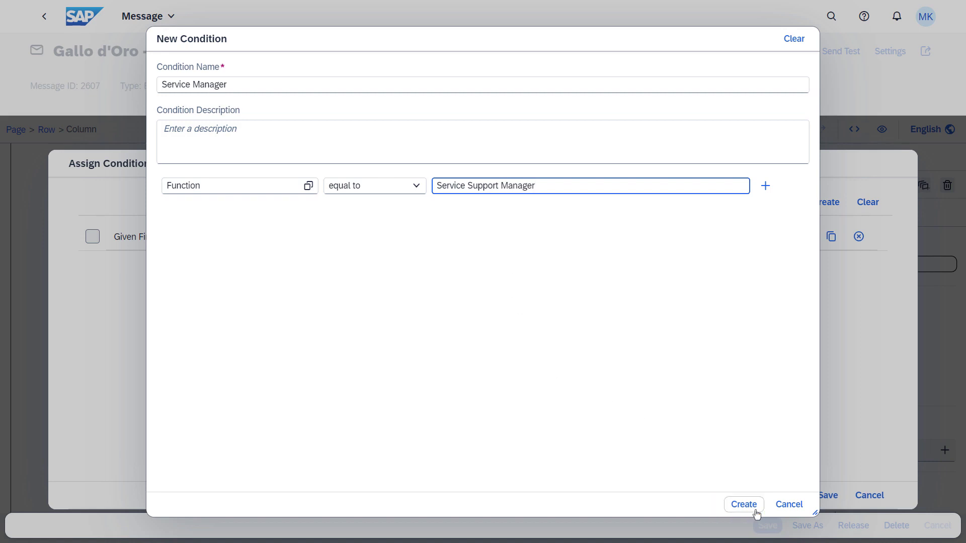
{"action": "left_click", "coordinate": [743, 504]}
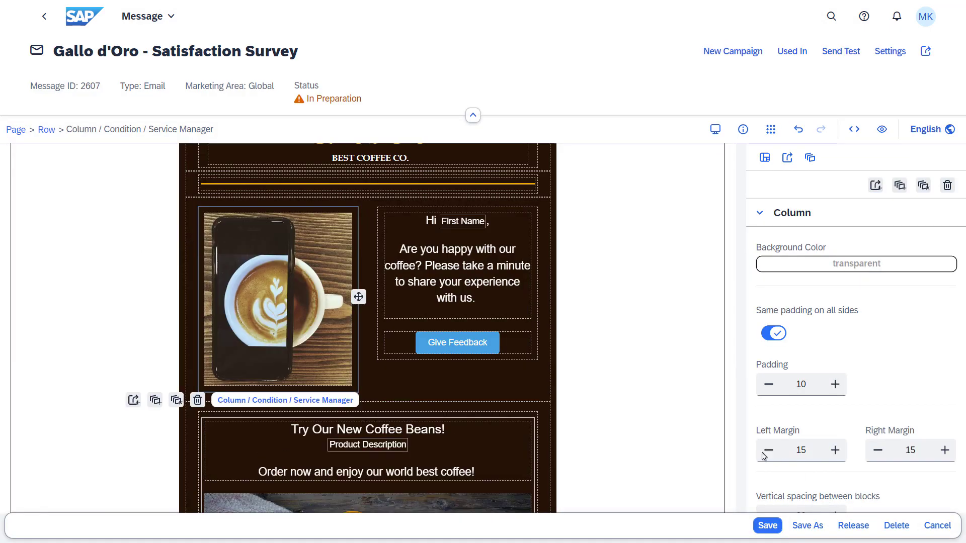
{"action": "mouse_move", "coordinate": [315, 281]}
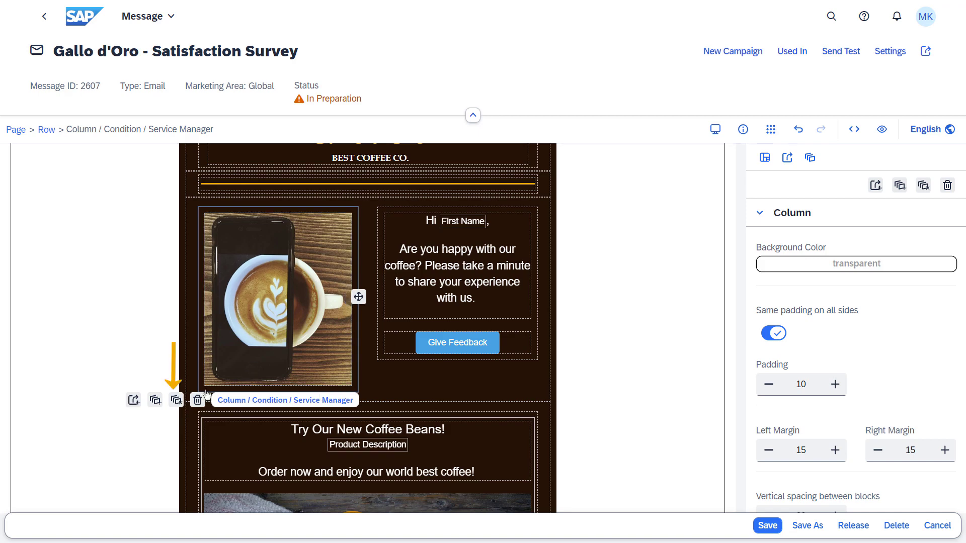
{"action": "mouse_move", "coordinate": [175, 401]}
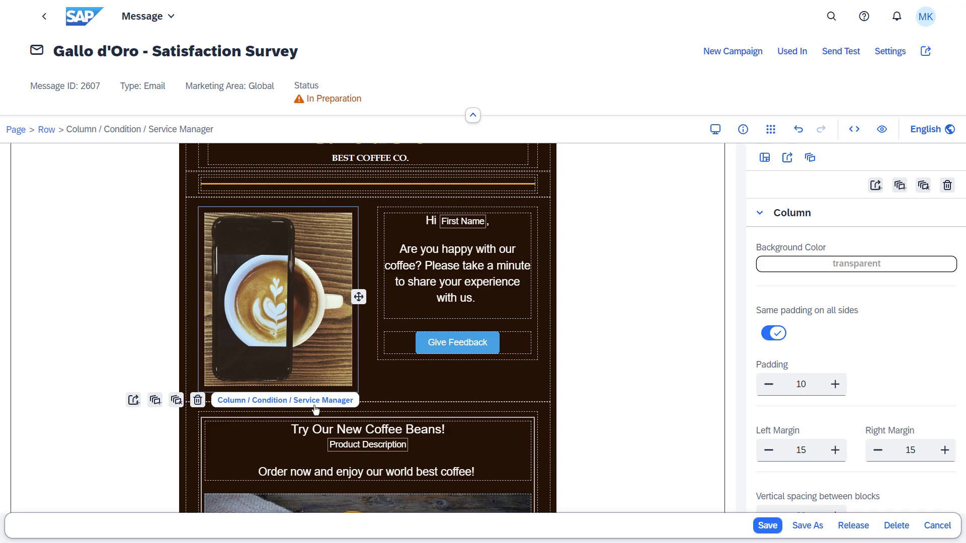
Select the photo in the Service Manager variant to show its Image Properties
{"action": "left_click", "coordinate": [278, 297]}
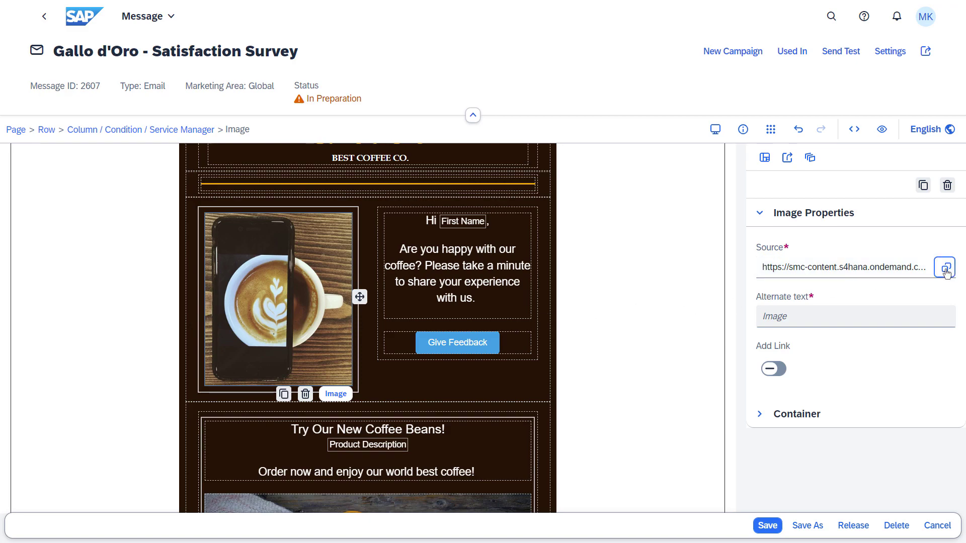
Search 'coffee' in Select Image and use the Coffee Maker image as the new source
{"action": "left_click", "coordinate": [947, 268]}
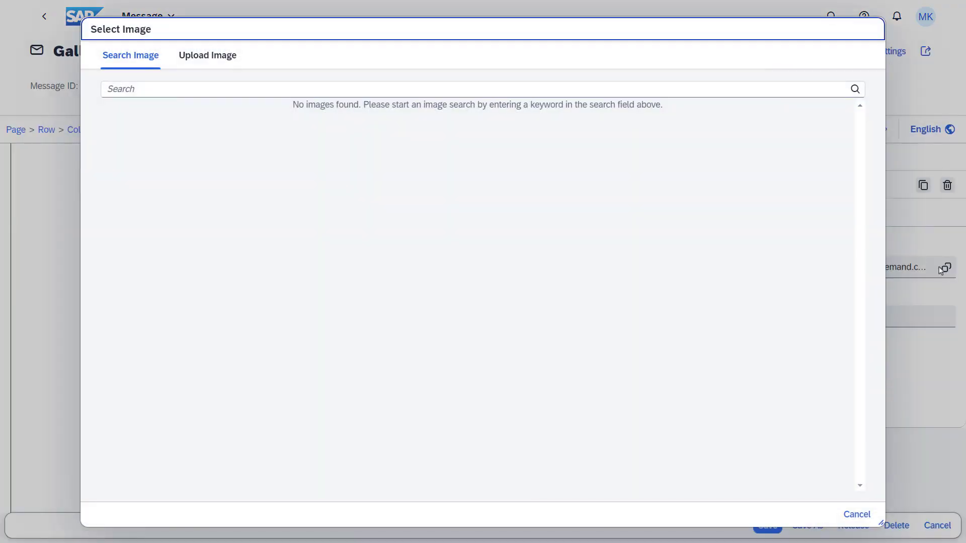
{"action": "type", "text": "coffee maker"}
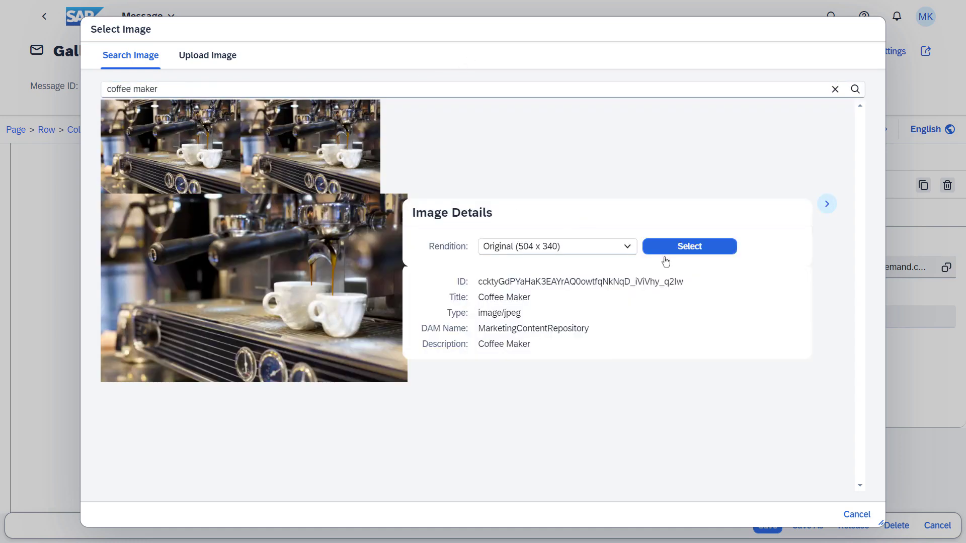
{"action": "left_click", "coordinate": [688, 247]}
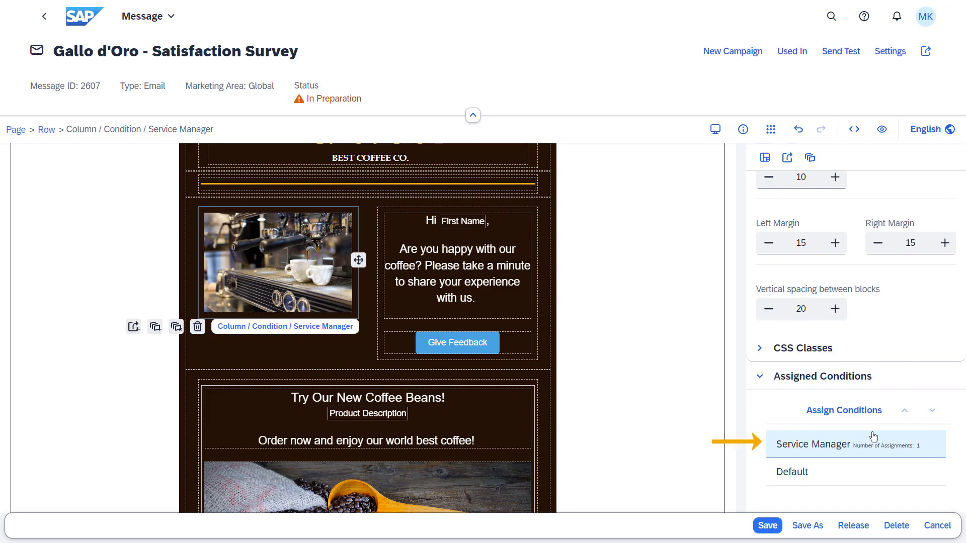
Switch the photo column between the Default and Service Manager variants to compare them
{"action": "left_click", "coordinate": [800, 471]}
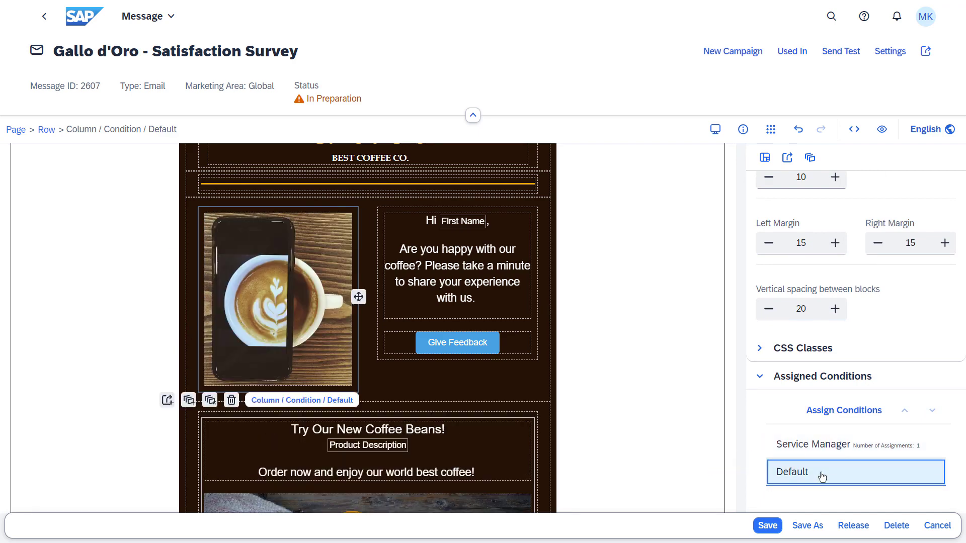
{"action": "mouse_move", "coordinate": [822, 477]}
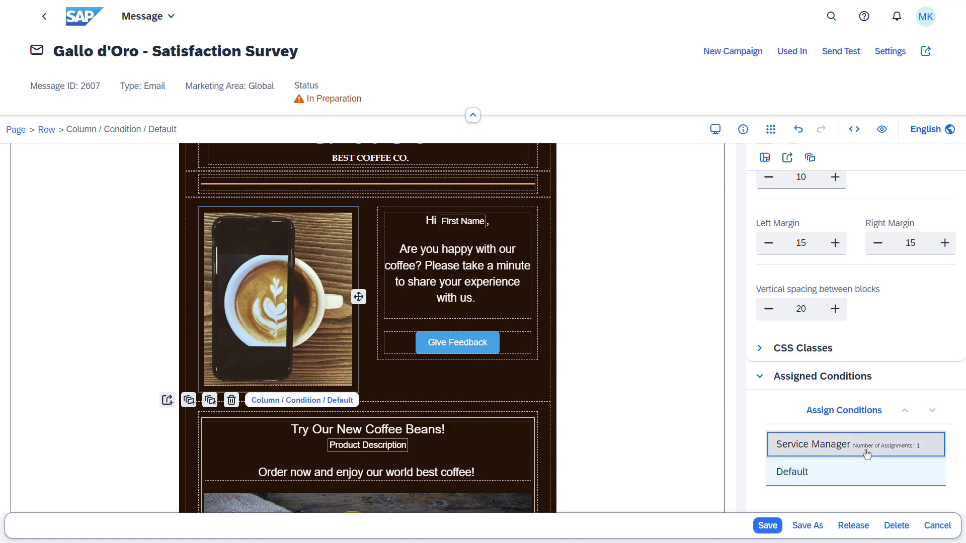
{"action": "left_click", "coordinate": [855, 444]}
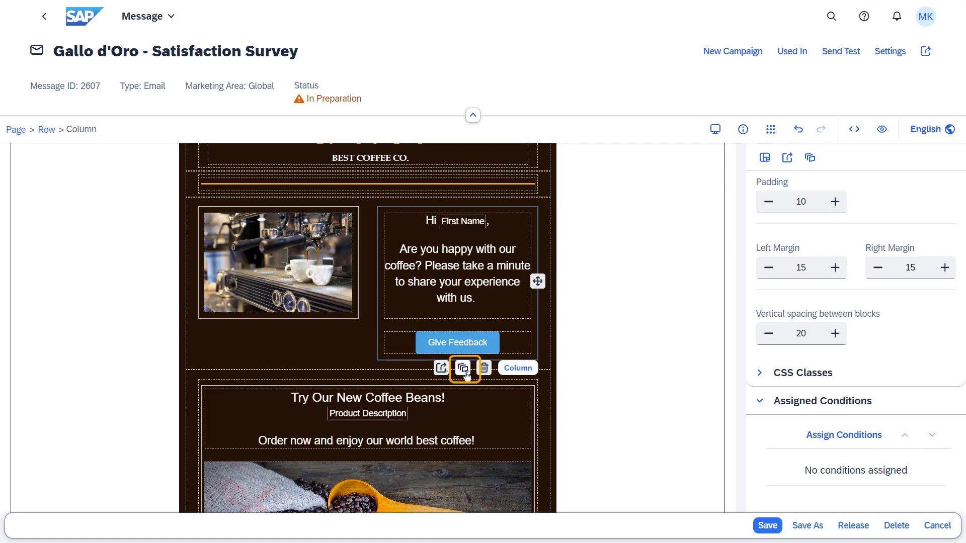
Assign the existing Service Manager condition to the greeting text column and save it
{"action": "left_click", "coordinate": [843, 435]}
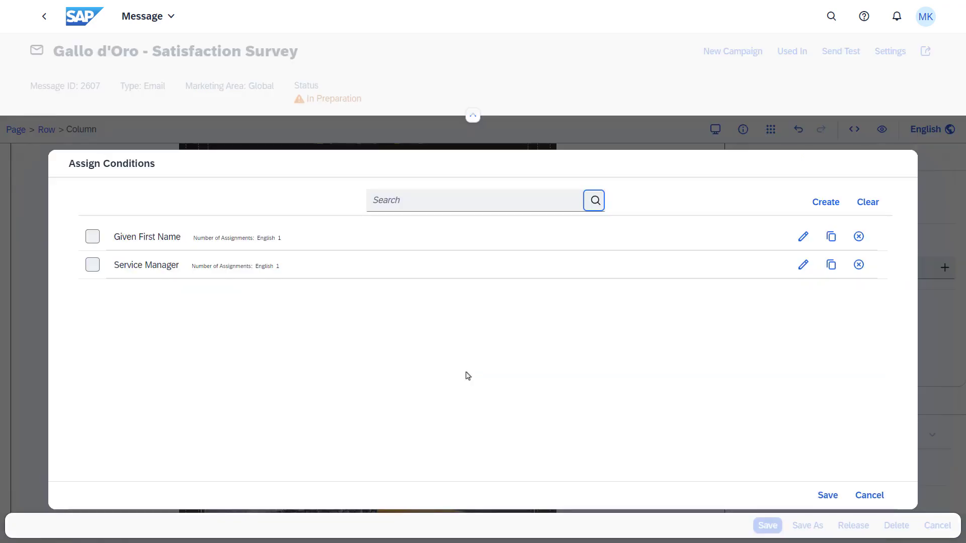
{"action": "mouse_move", "coordinate": [467, 374]}
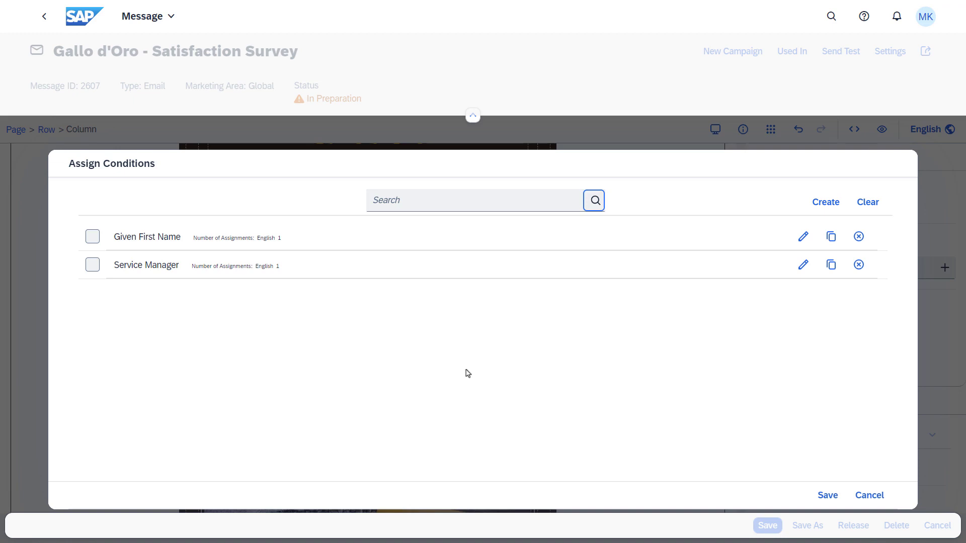
{"action": "left_click", "coordinate": [93, 265]}
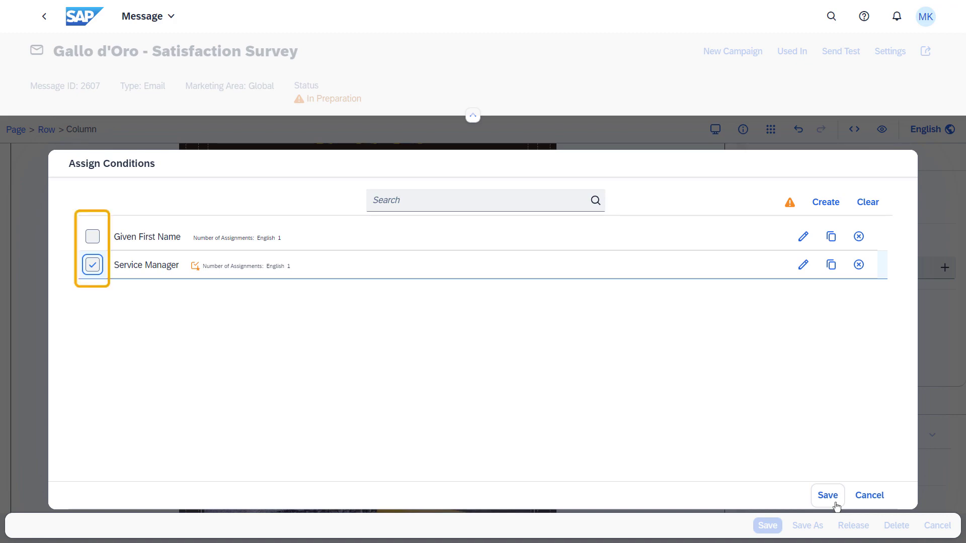
{"action": "left_click", "coordinate": [826, 495]}
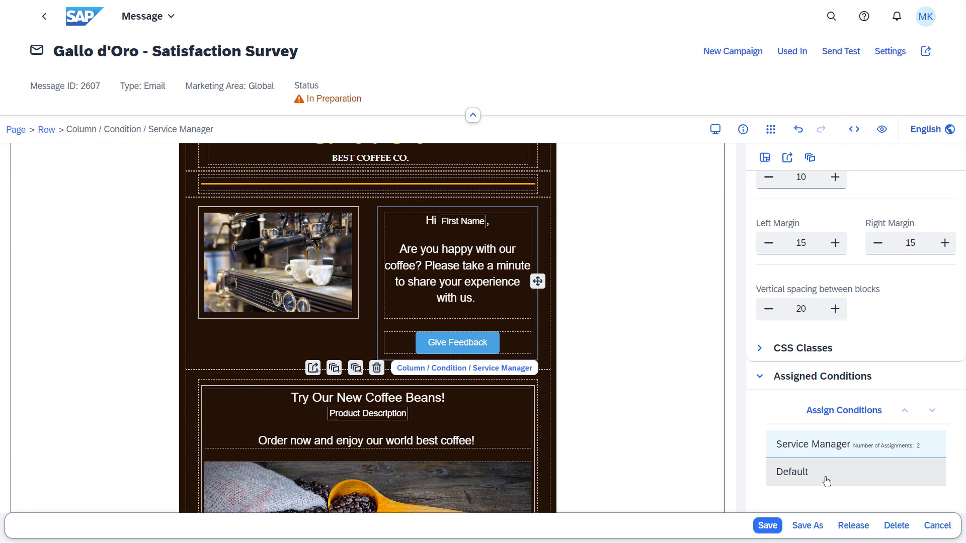
{"action": "left_click", "coordinate": [457, 274]}
{"action": "type", "text": " maker"}
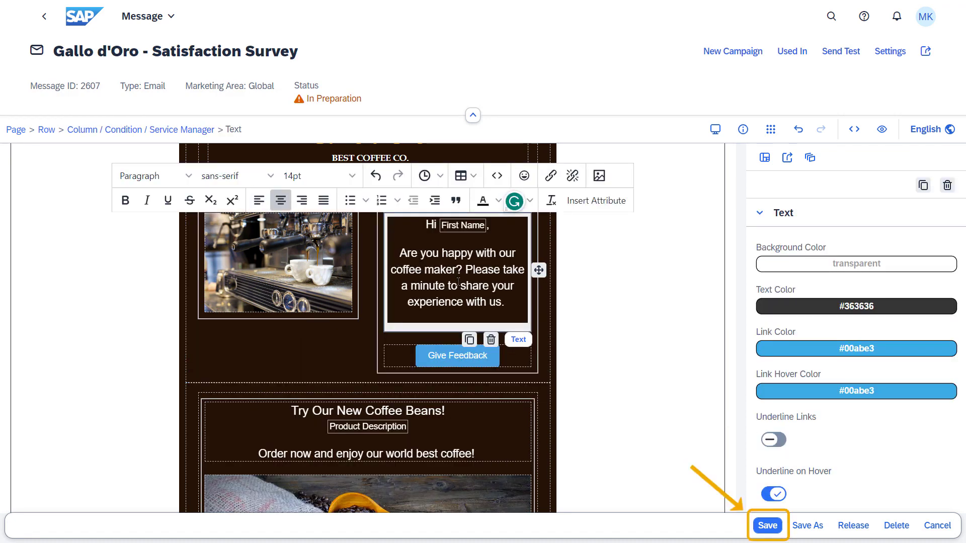
Save the message with the 'coffee maker?' greeting for the Service Manager variant
{"action": "left_click", "coordinate": [767, 525]}
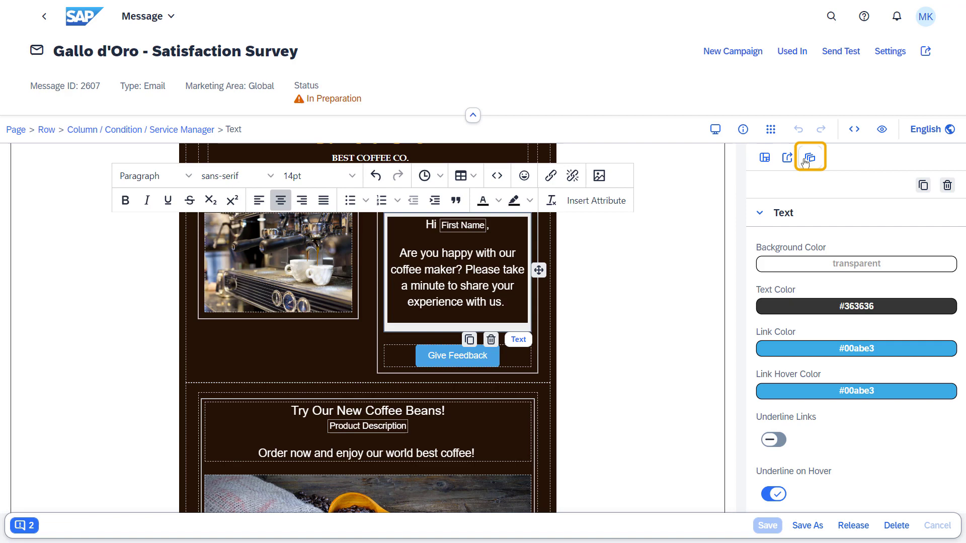
Show the message's conditions and preview its Service Manager version
{"action": "left_click", "coordinate": [809, 157]}
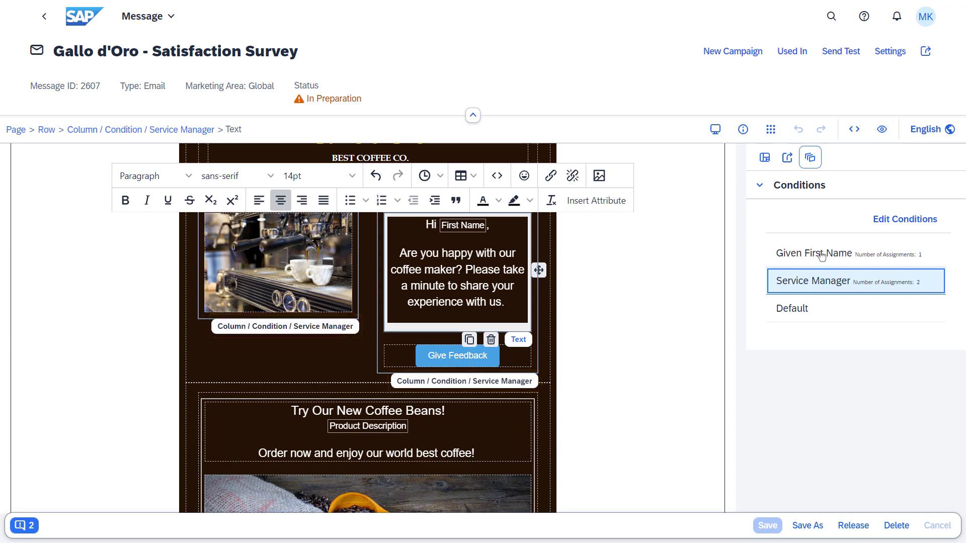
{"action": "left_click", "coordinate": [881, 129]}
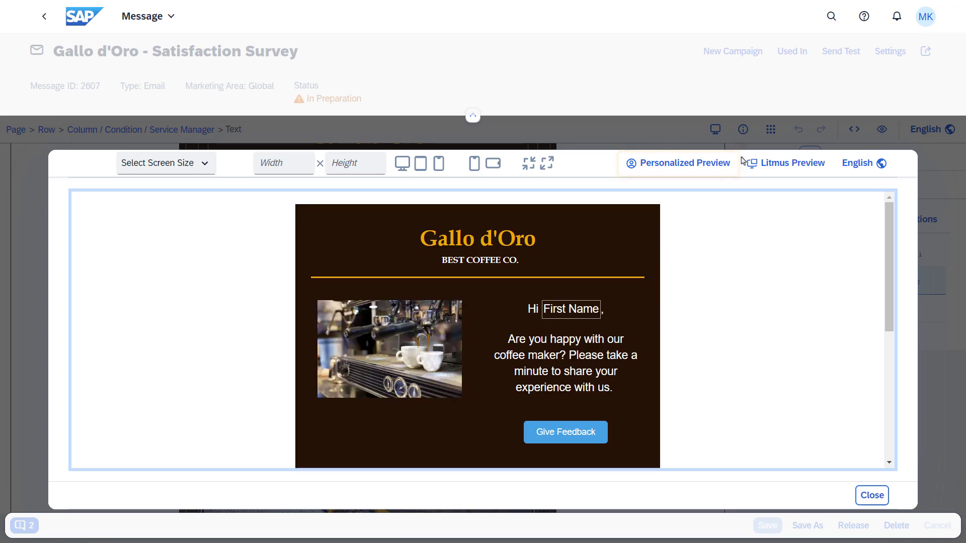
Run a personalized preview for Emily as Service Support Manager in English, then close it
{"action": "left_click", "coordinate": [684, 163]}
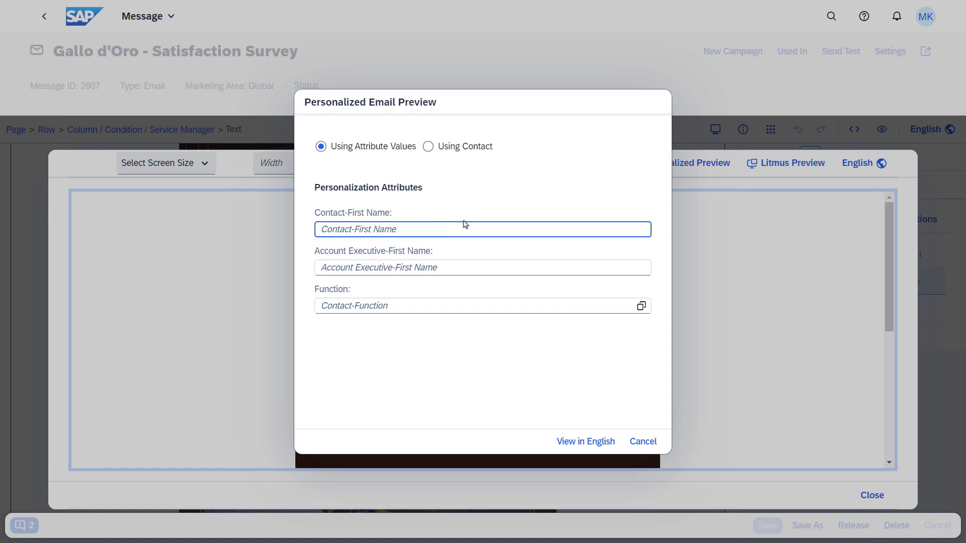
{"action": "type", "text": "Emil"}
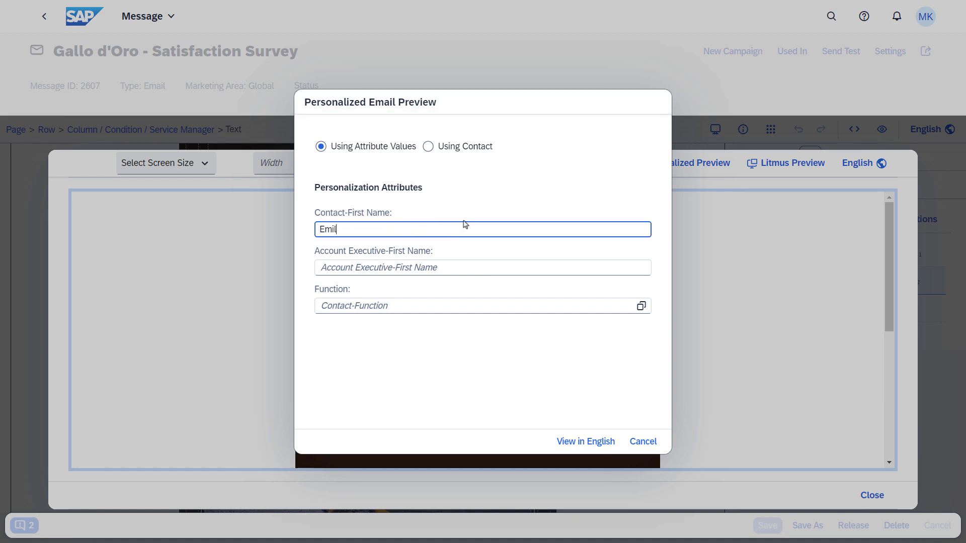
{"action": "left_click", "coordinate": [640, 306]}
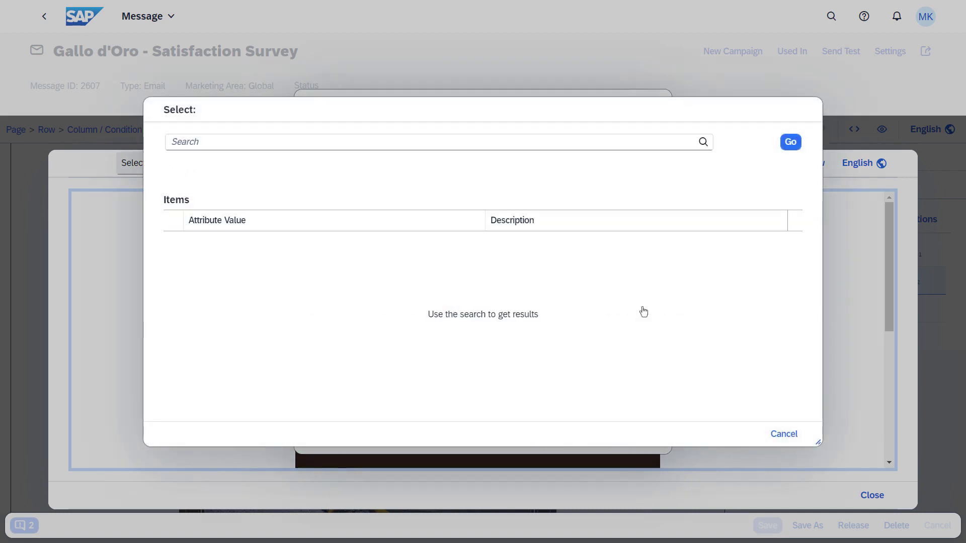
{"action": "type", "text": "service Support Manager"}
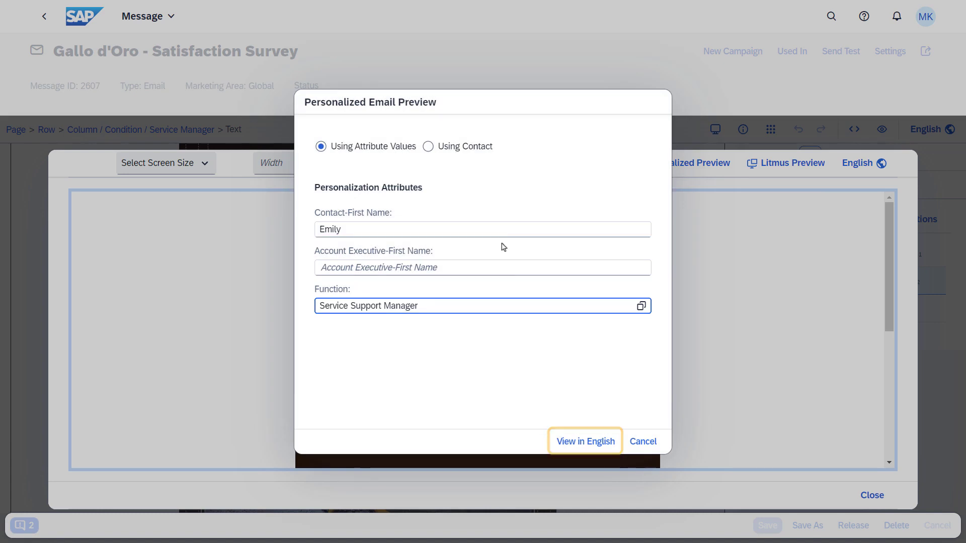
{"action": "left_click", "coordinate": [584, 441]}
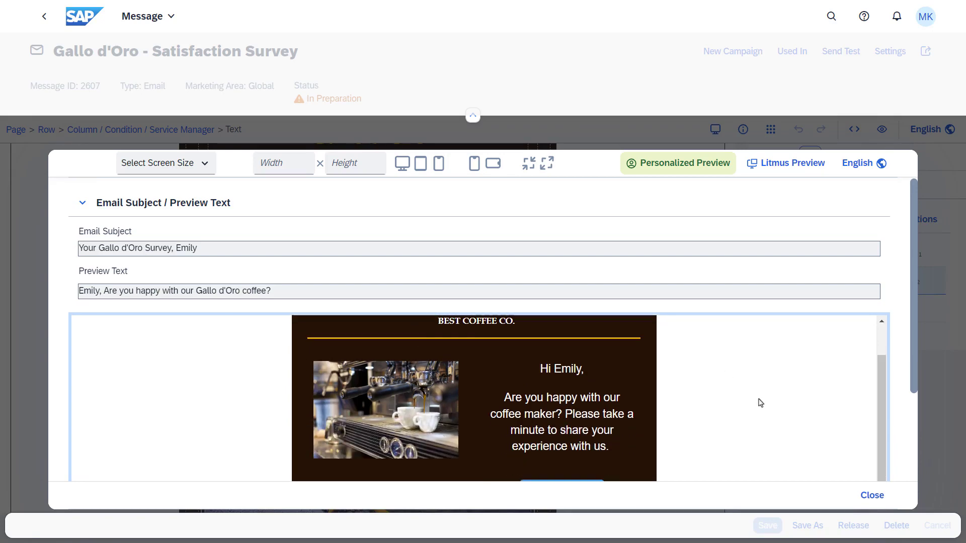
{"action": "mouse_move", "coordinate": [871, 495]}
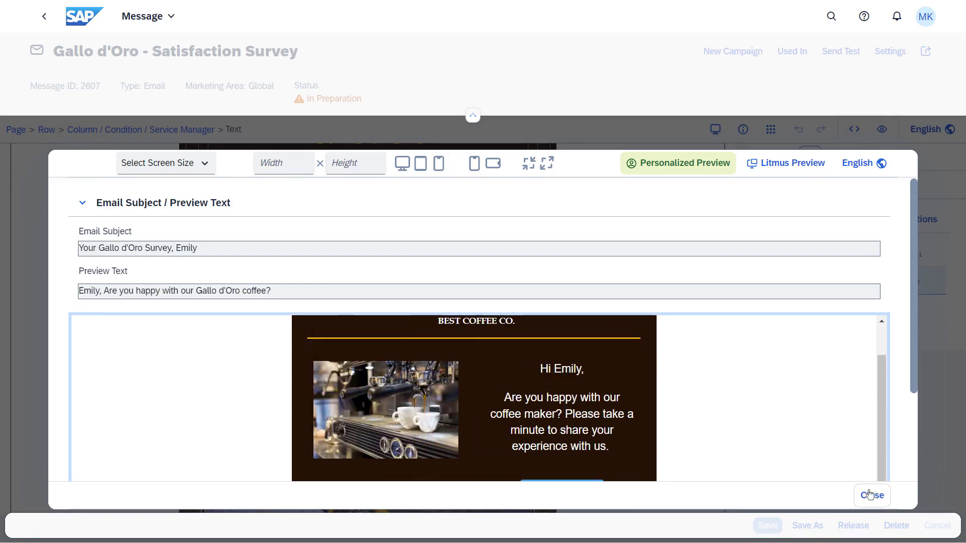
{"action": "left_click", "coordinate": [871, 495]}
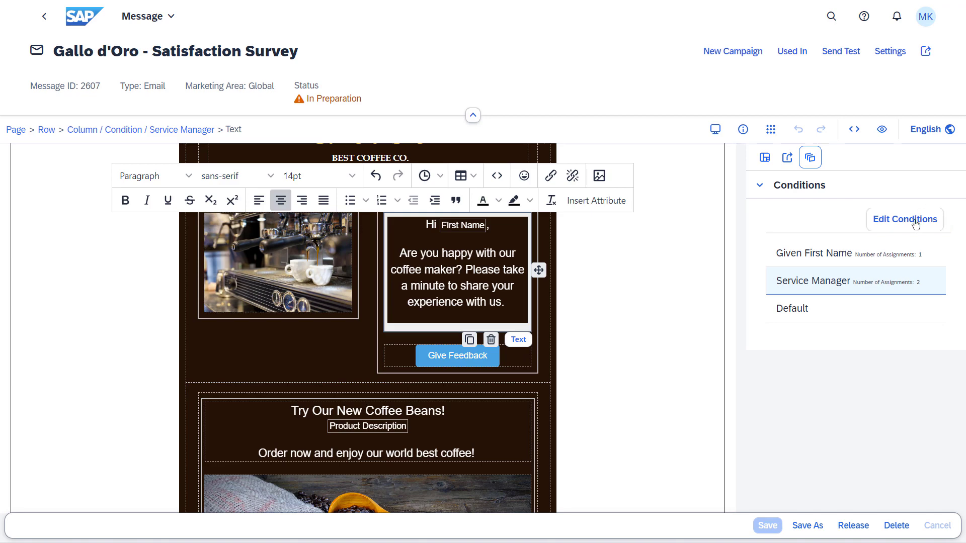
Open Edit Conditions to list the Given First Name and Service Manager conditions
{"action": "left_click", "coordinate": [904, 219]}
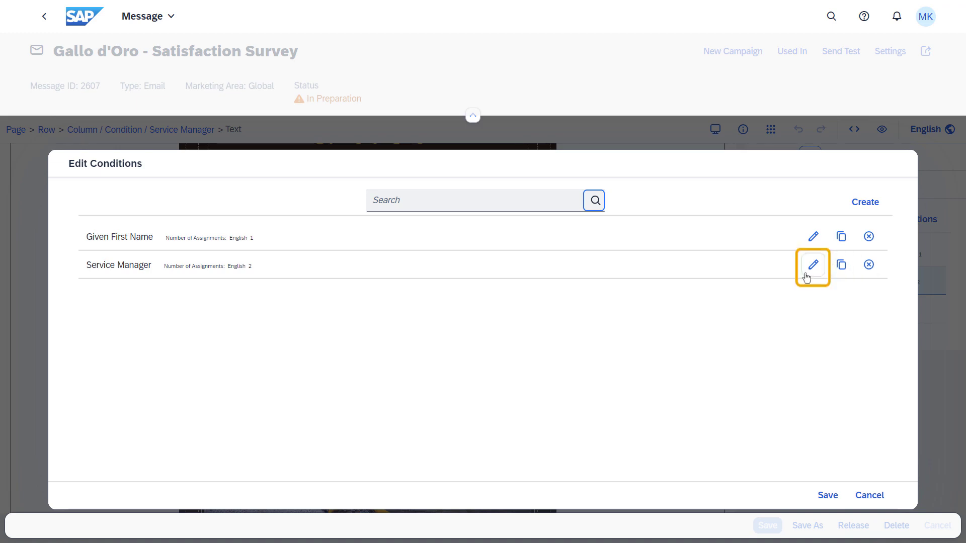
Add a rule Item of Interest (Description) contains Coffee Maker, then a further row for Coffee Grinder
{"action": "left_click", "coordinate": [813, 265]}
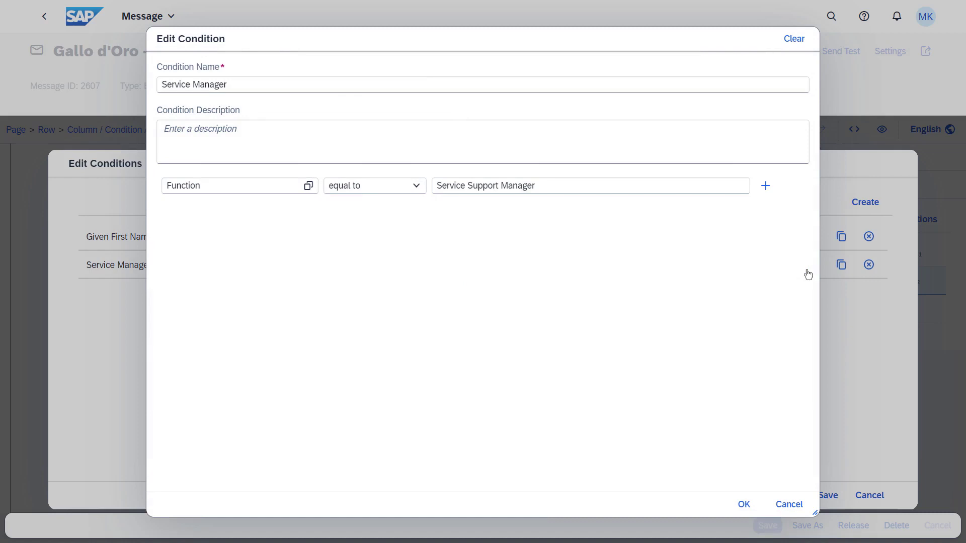
{"action": "mouse_move", "coordinate": [764, 185]}
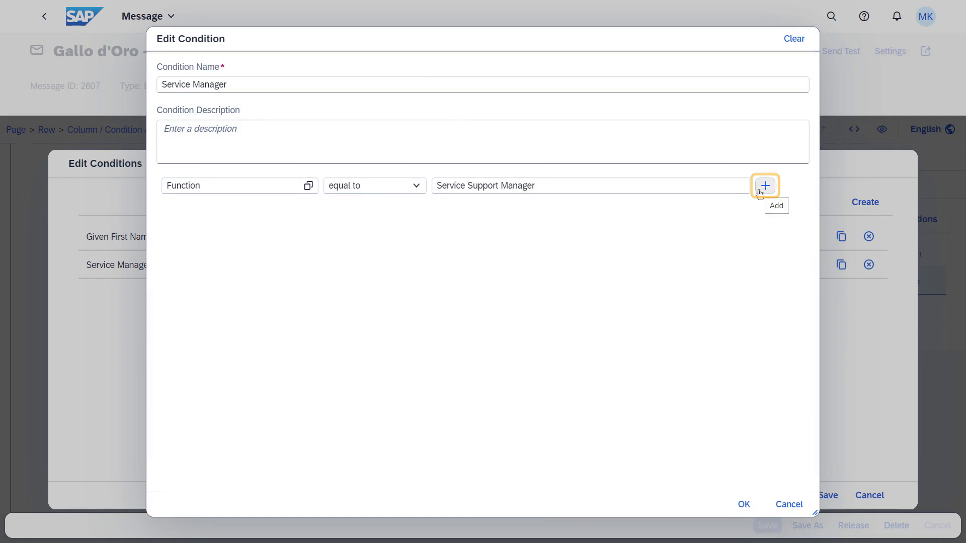
{"action": "left_click", "coordinate": [764, 185]}
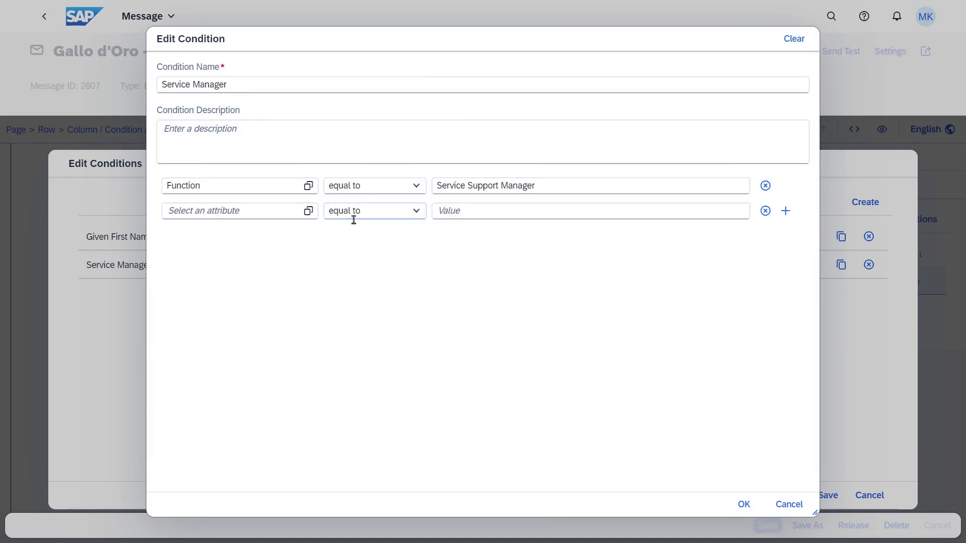
{"action": "left_click", "coordinate": [308, 210]}
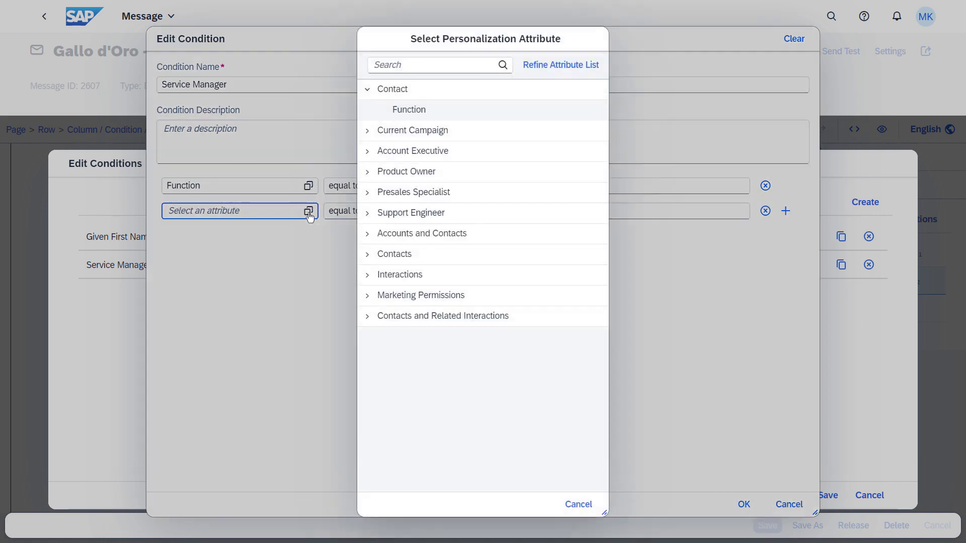
{"action": "type", "text": "item of interest"}
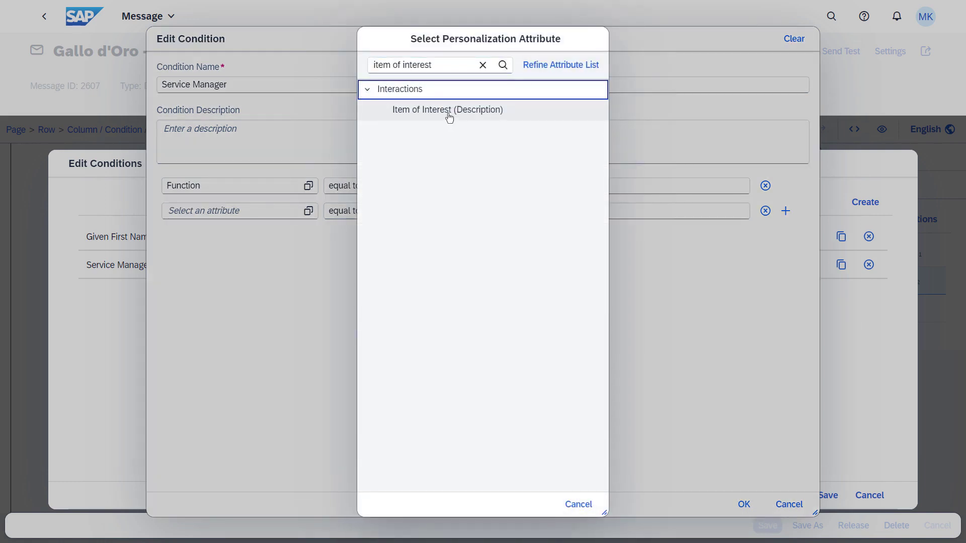
{"action": "left_click", "coordinate": [446, 110]}
{"action": "type", "text": "coffee"}
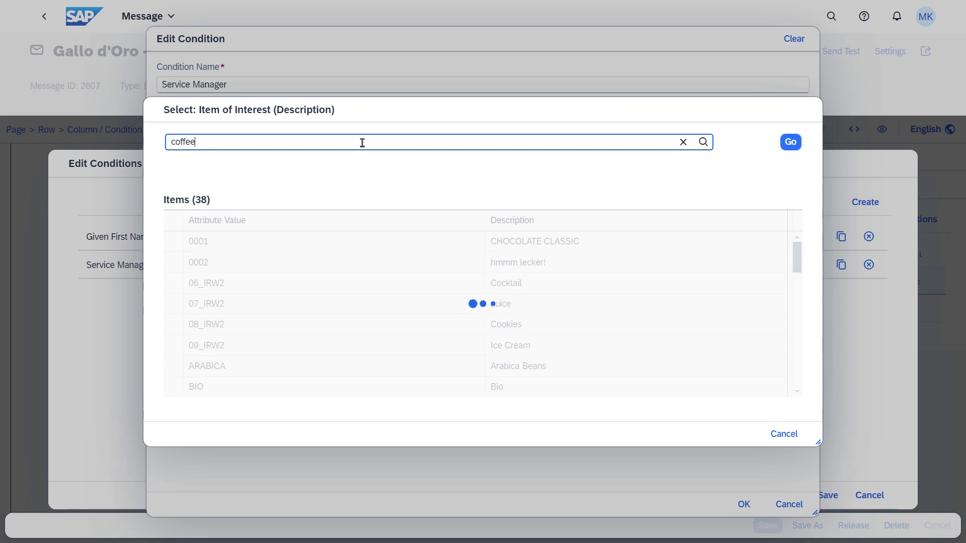
{"action": "left_click", "coordinate": [791, 142]}
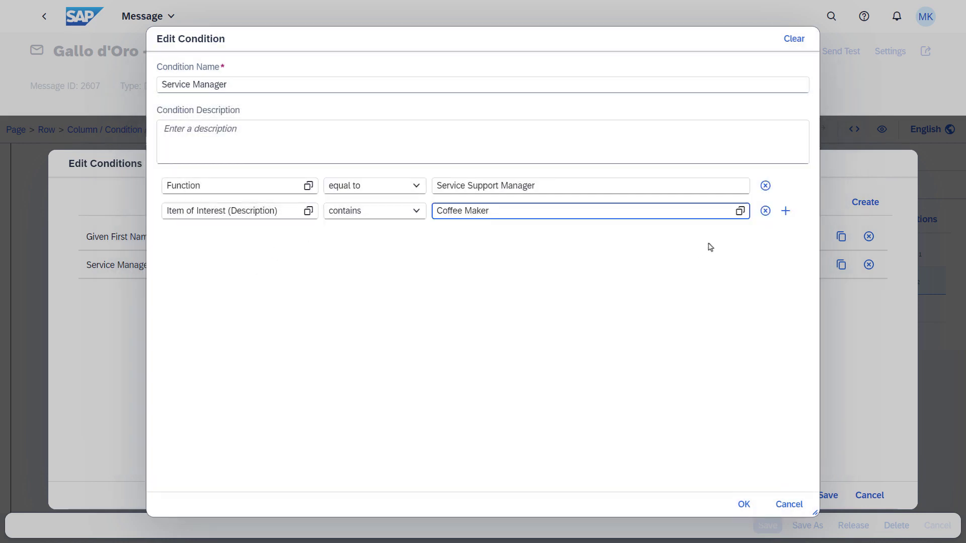
{"action": "mouse_move", "coordinate": [786, 210]}
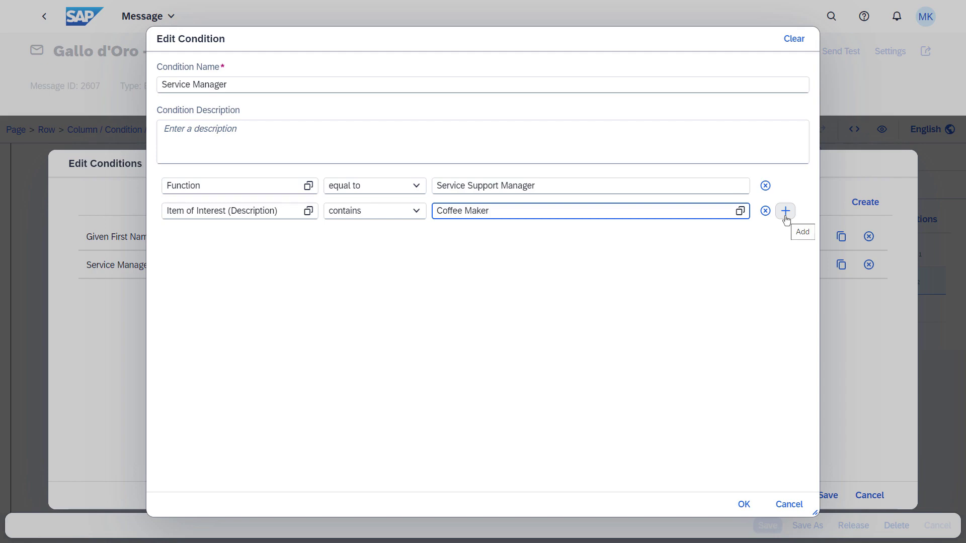
{"action": "left_click", "coordinate": [786, 210]}
{"action": "type", "text": "Coffee Grinder"}
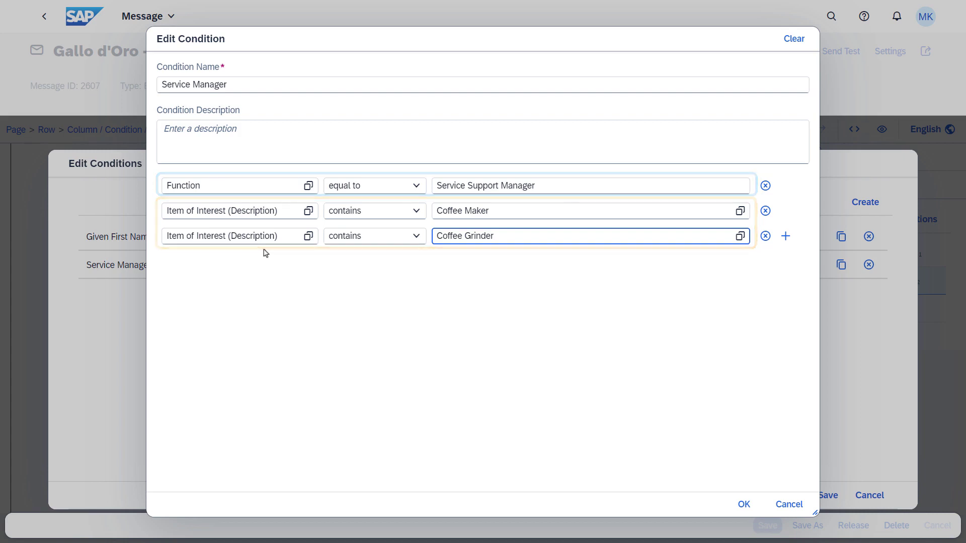
{"action": "mouse_move", "coordinate": [742, 504]}
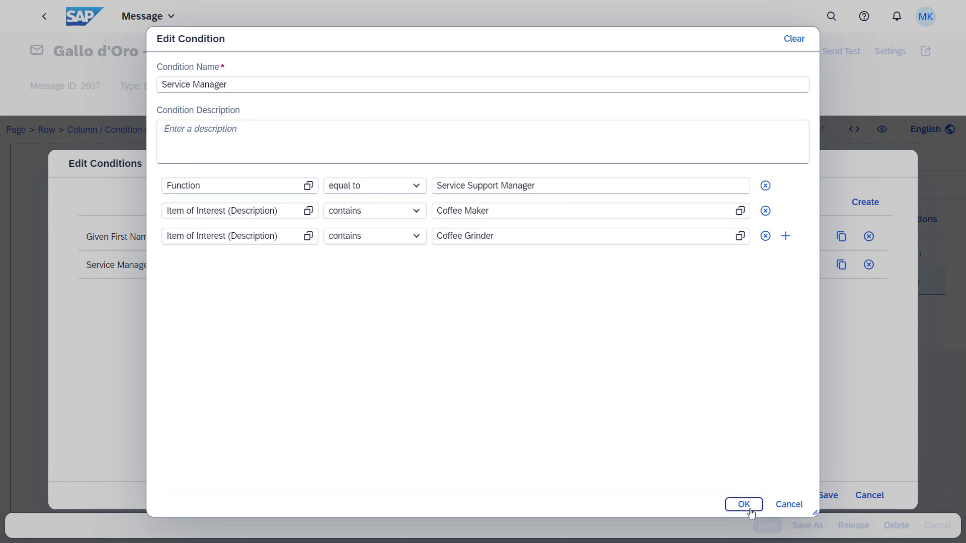
Replace the Item of Interest rules with Target Group (Description) equal to Top 10% Coffee Grinder - Interest Level and confirm
{"action": "left_click", "coordinate": [742, 504]}
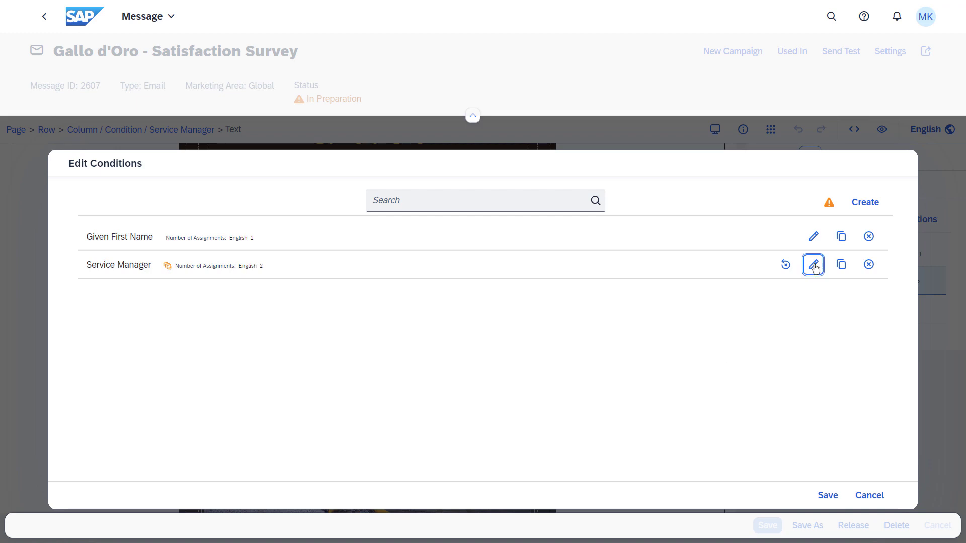
{"action": "left_click", "coordinate": [812, 265]}
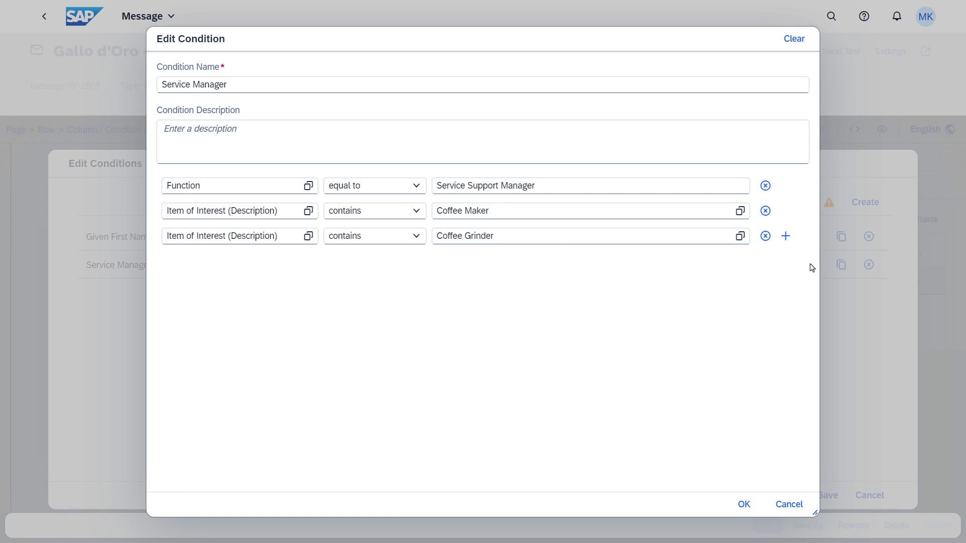
{"action": "mouse_move", "coordinate": [764, 210]}
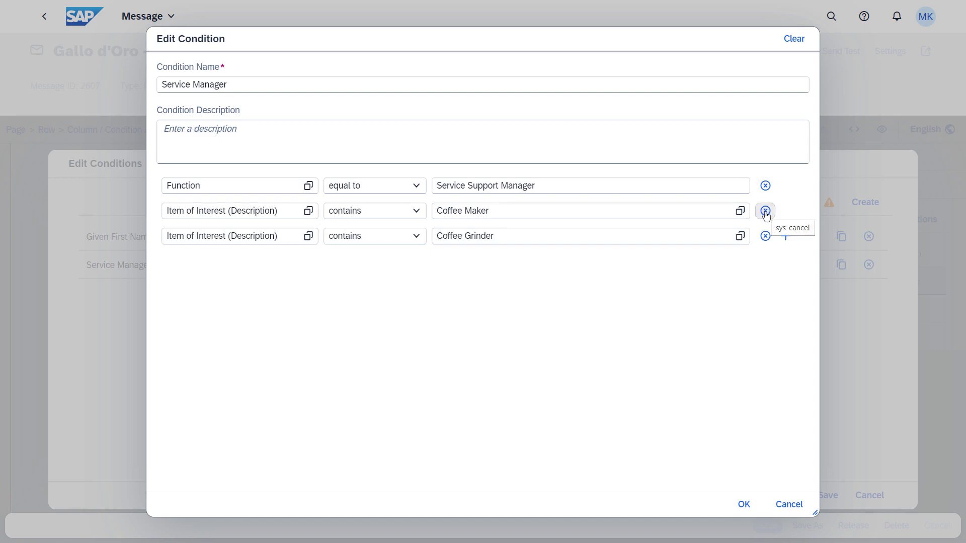
{"action": "left_click", "coordinate": [765, 210]}
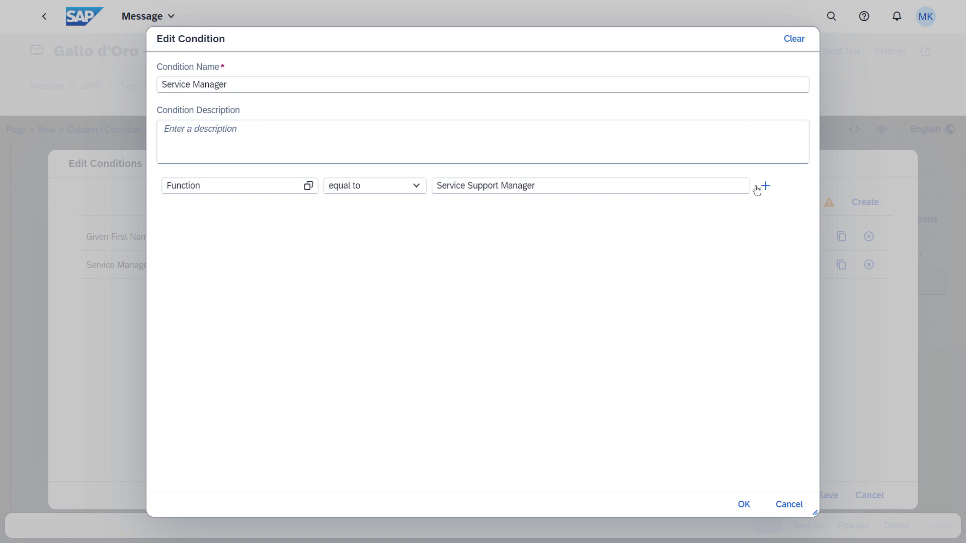
{"action": "left_click", "coordinate": [764, 186]}
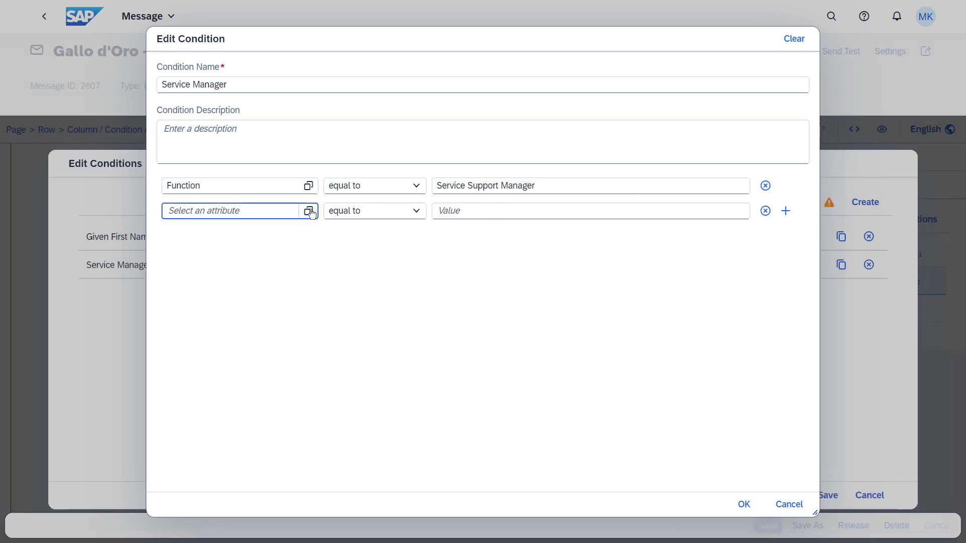
{"action": "left_click", "coordinate": [308, 210]}
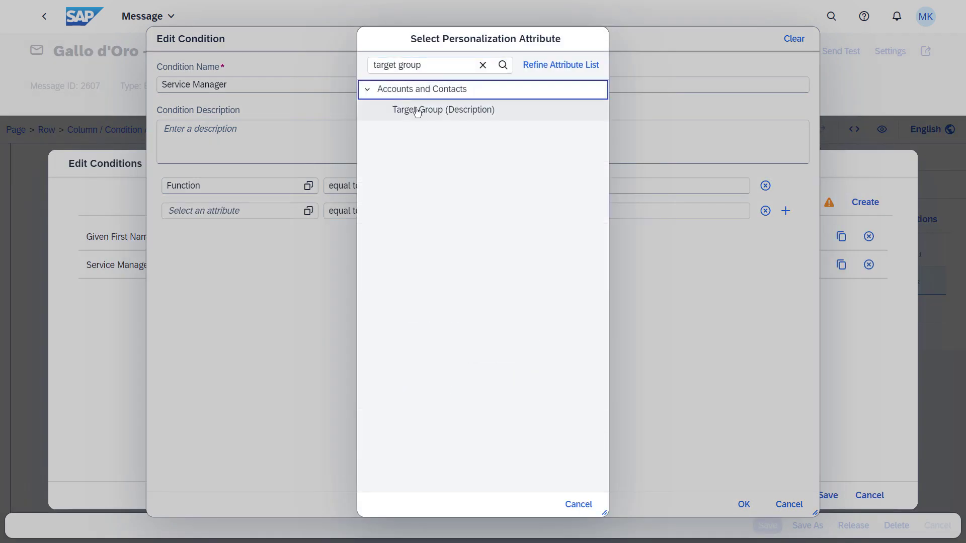
{"action": "left_click", "coordinate": [443, 110]}
{"action": "type", "text": "Top 10% Coffee Grinder - Interest Level"}
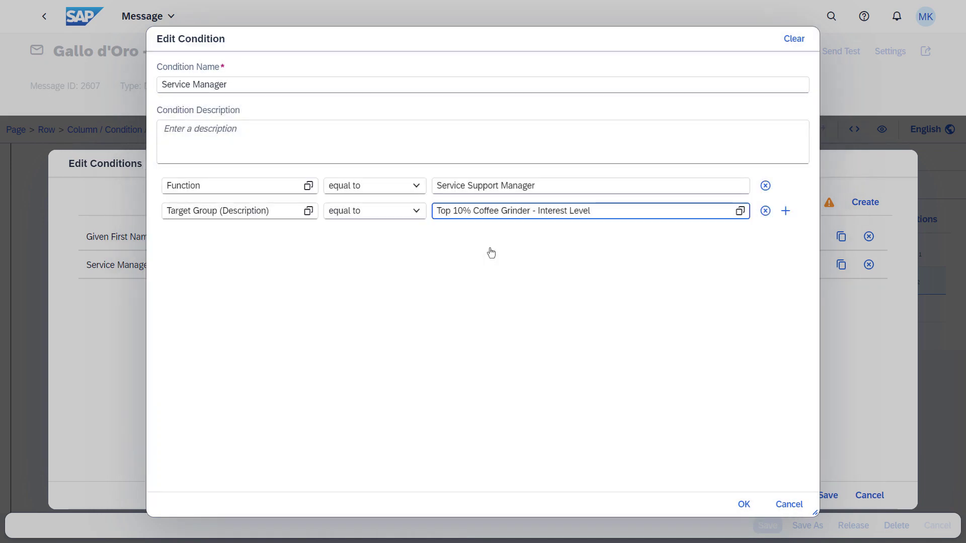
{"action": "left_click", "coordinate": [742, 504]}
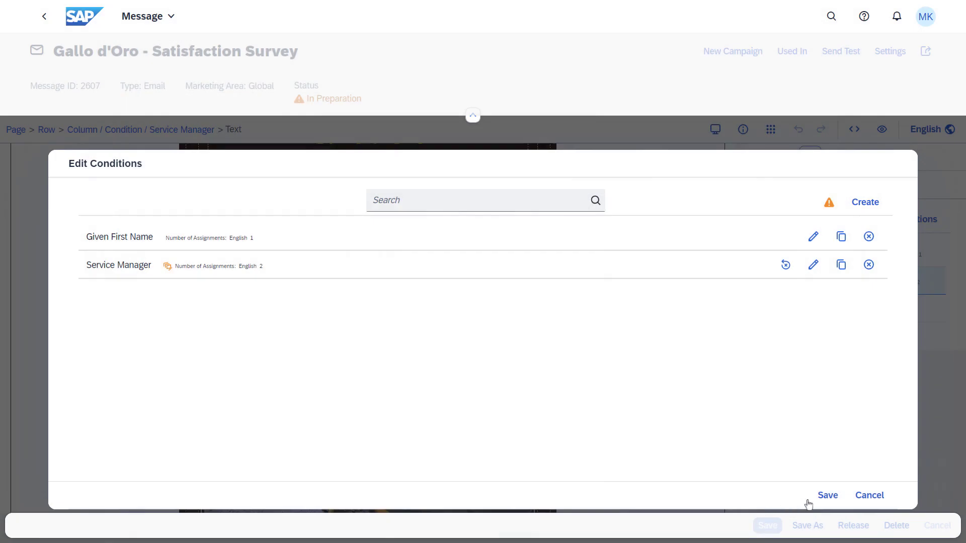
Save the edited conditions and send a test email of the survey in English
{"action": "left_click", "coordinate": [826, 495]}
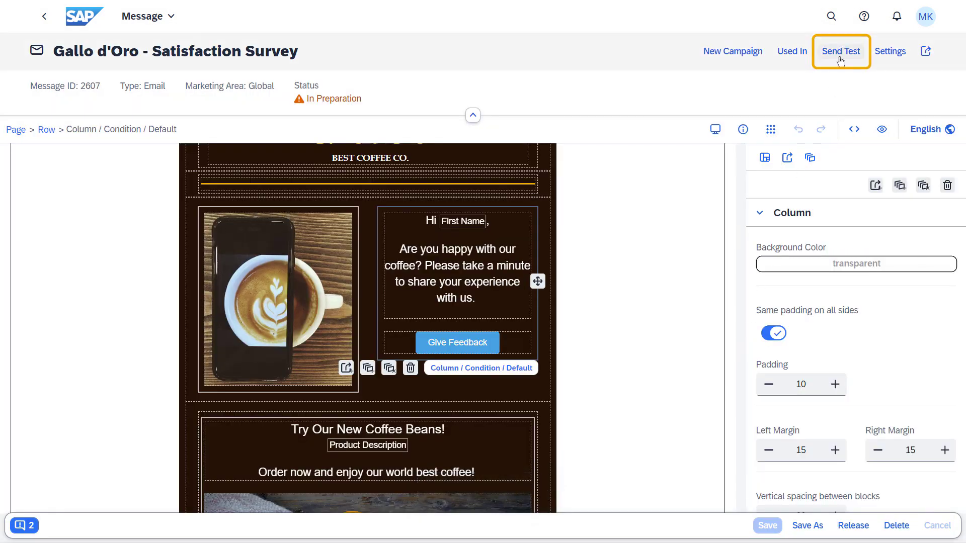
{"action": "left_click", "coordinate": [840, 52]}
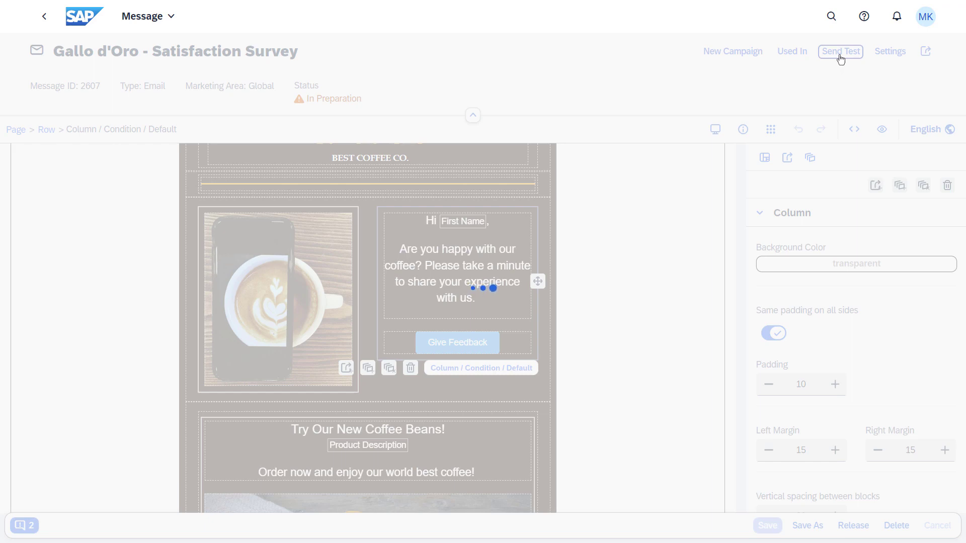
{"action": "left_click", "coordinate": [839, 52]}
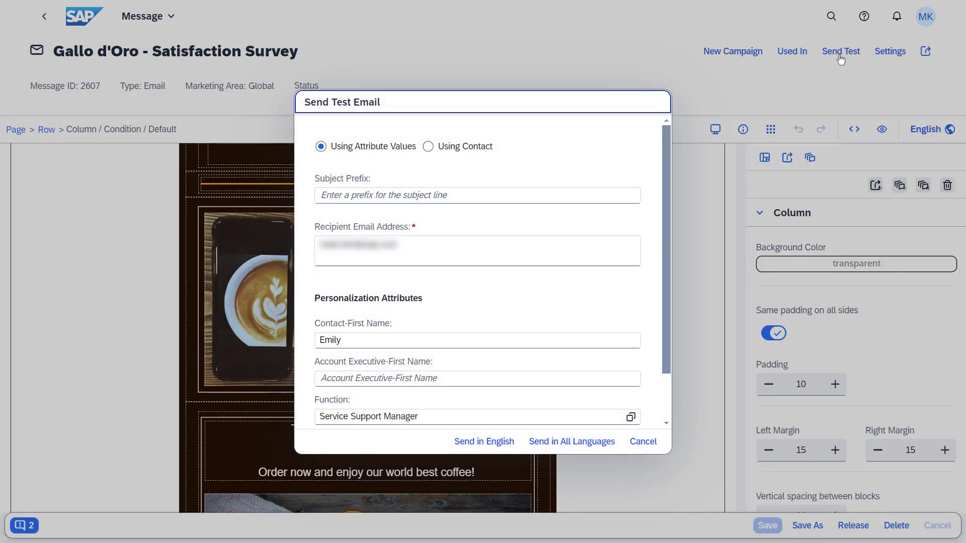
{"action": "scroll", "scroll_direction": "down", "scroll_amount": 3}
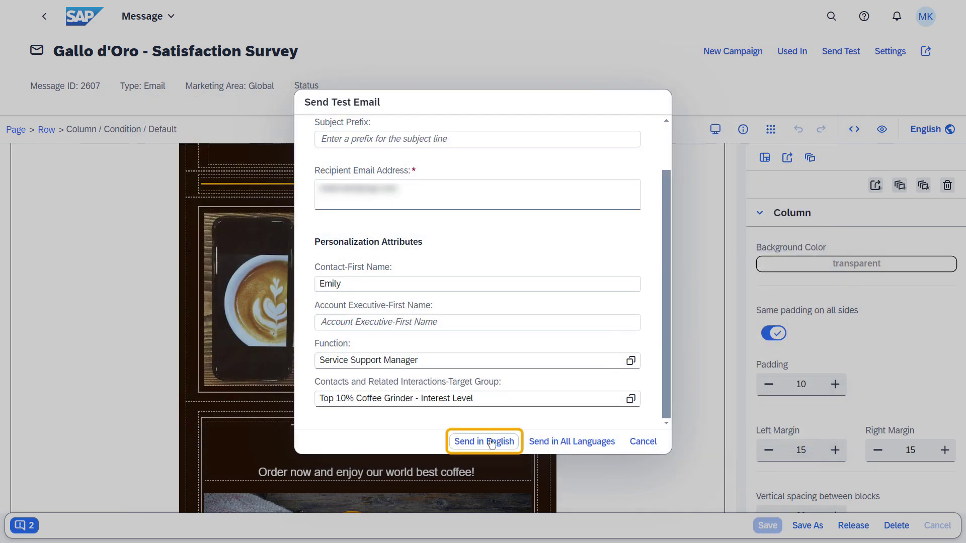
{"action": "left_click", "coordinate": [484, 441]}
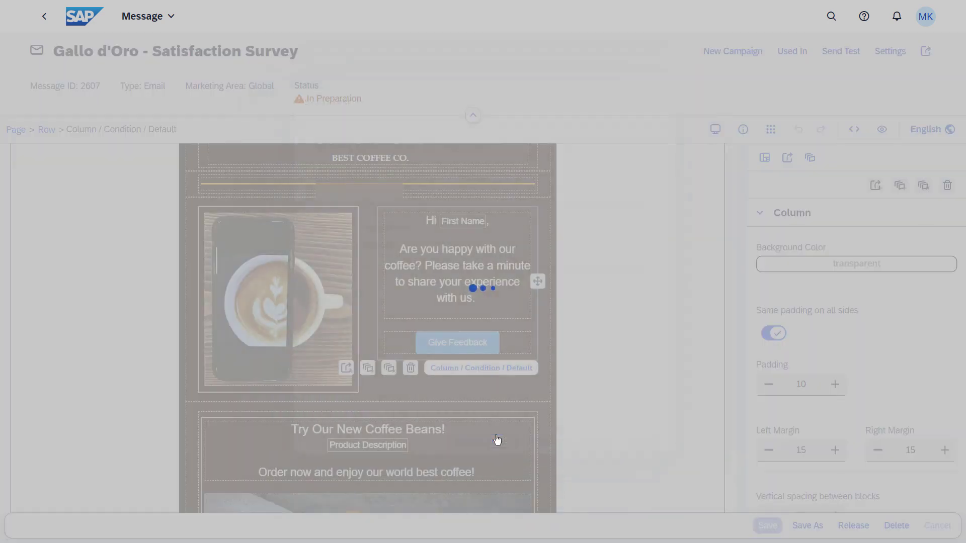
{"action": "left_click", "coordinate": [839, 51]}
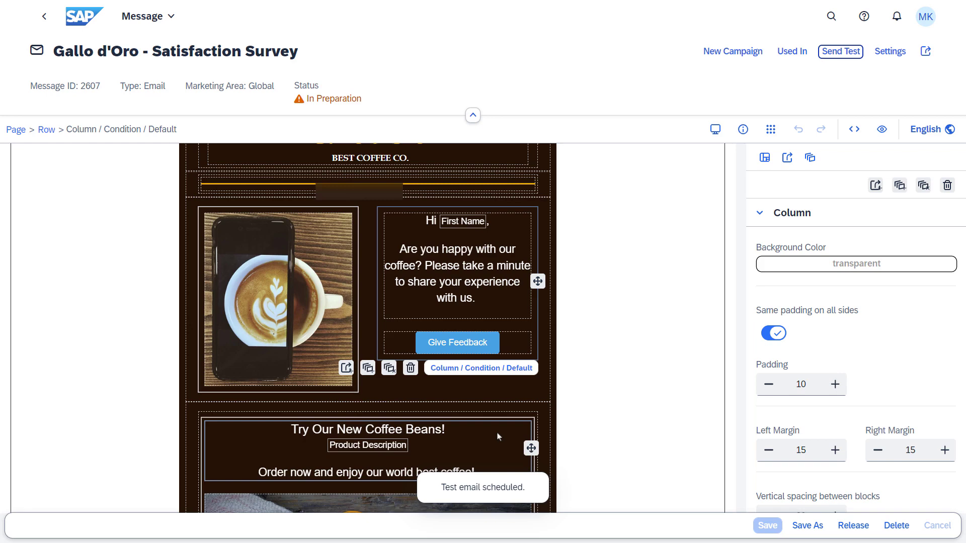